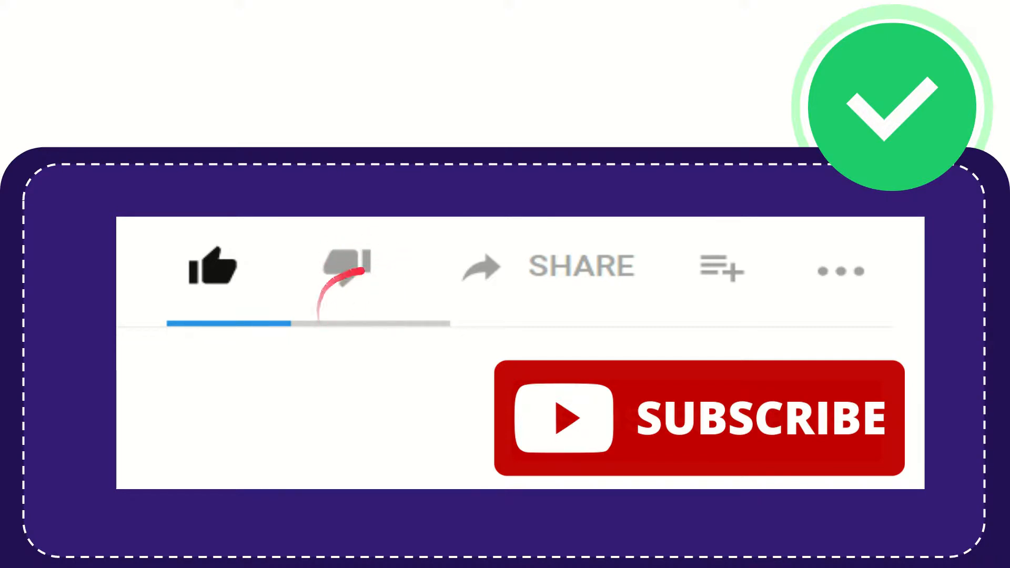
{"action": "left_click", "coordinate": [348, 266]}
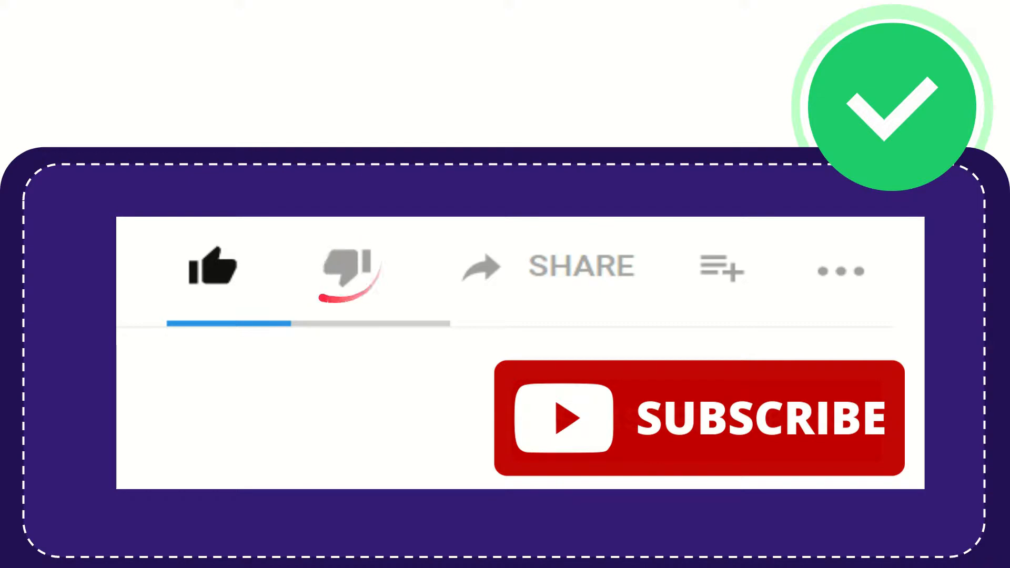
{"action": "left_click", "coordinate": [347, 267]}
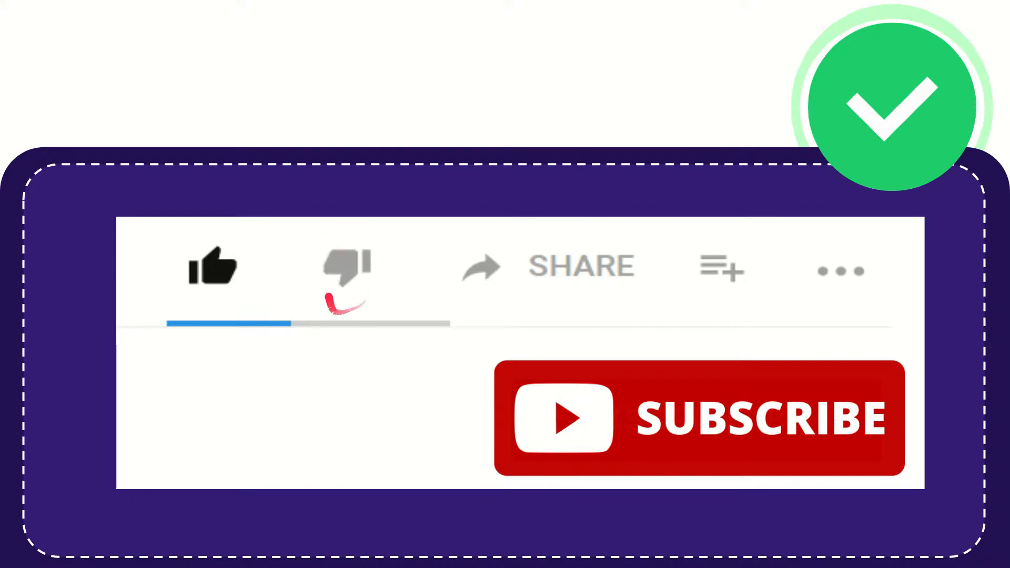